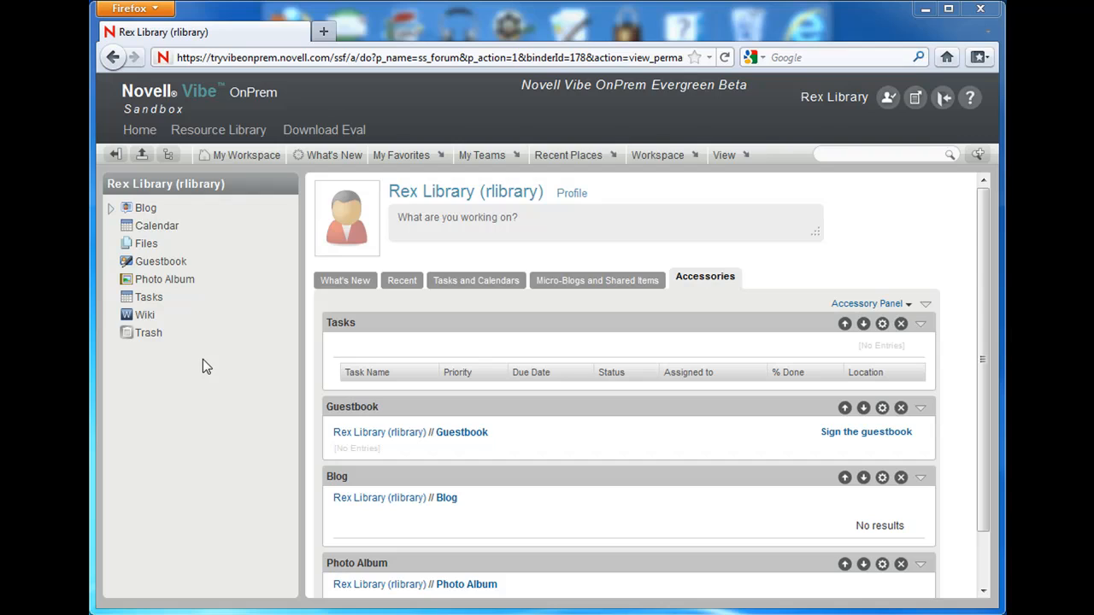
{"action": "mouse_move", "coordinate": [188, 186]}
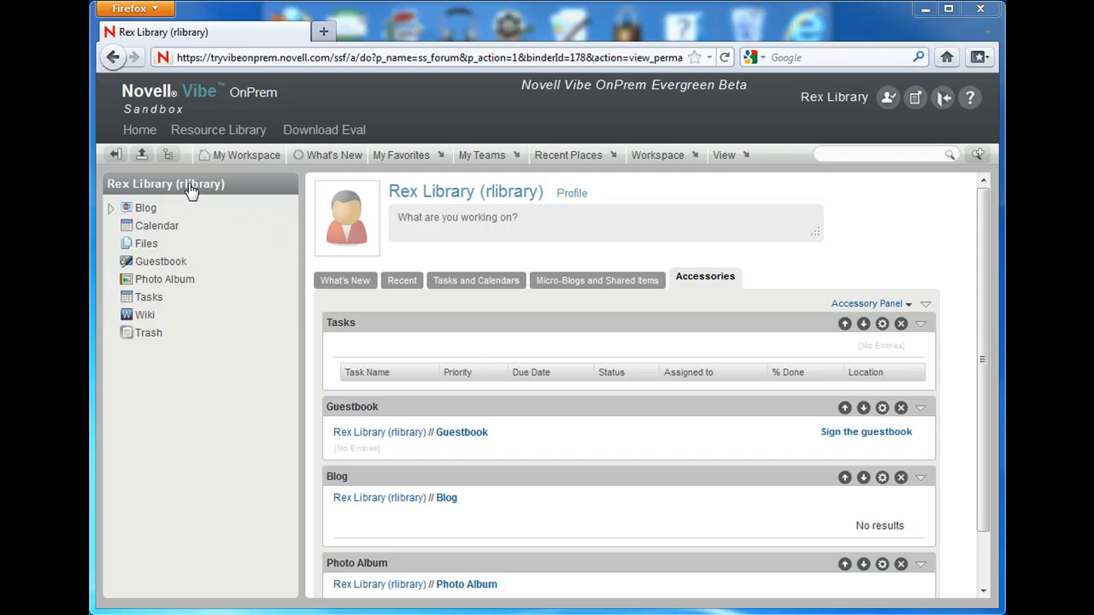
{"action": "mouse_move", "coordinate": [253, 202]}
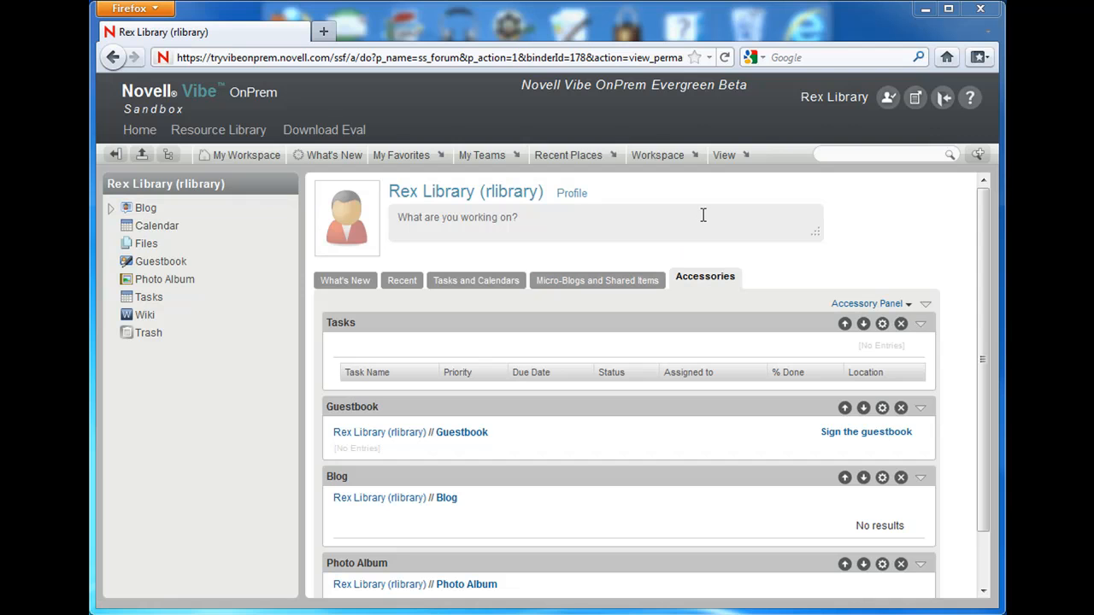
Start a New Workspace from the Workspace actions menu
{"action": "left_click", "coordinate": [660, 154]}
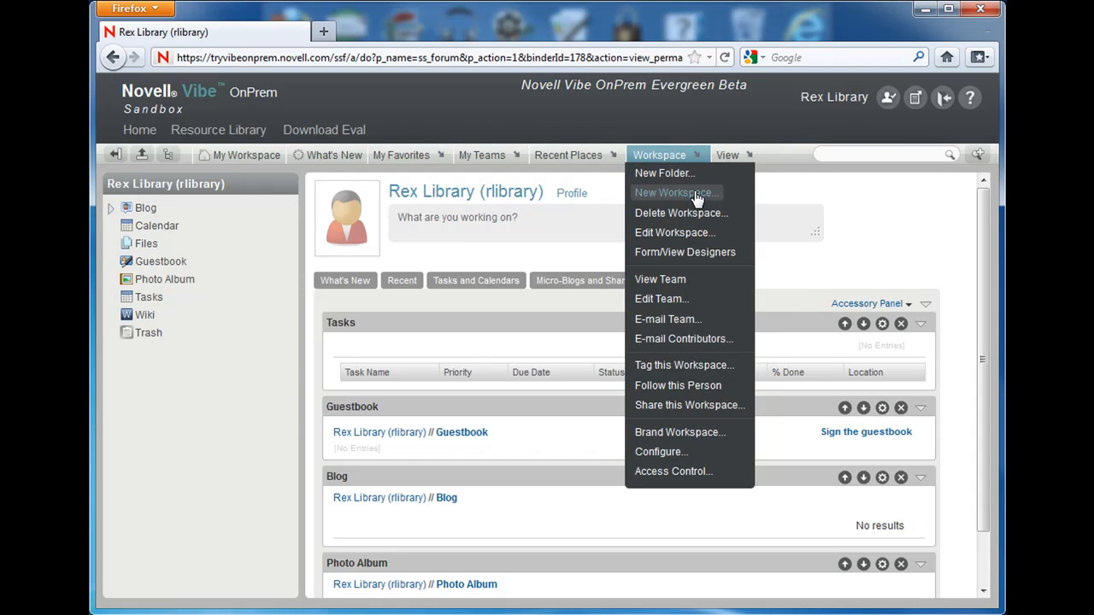
{"action": "left_click", "coordinate": [674, 192]}
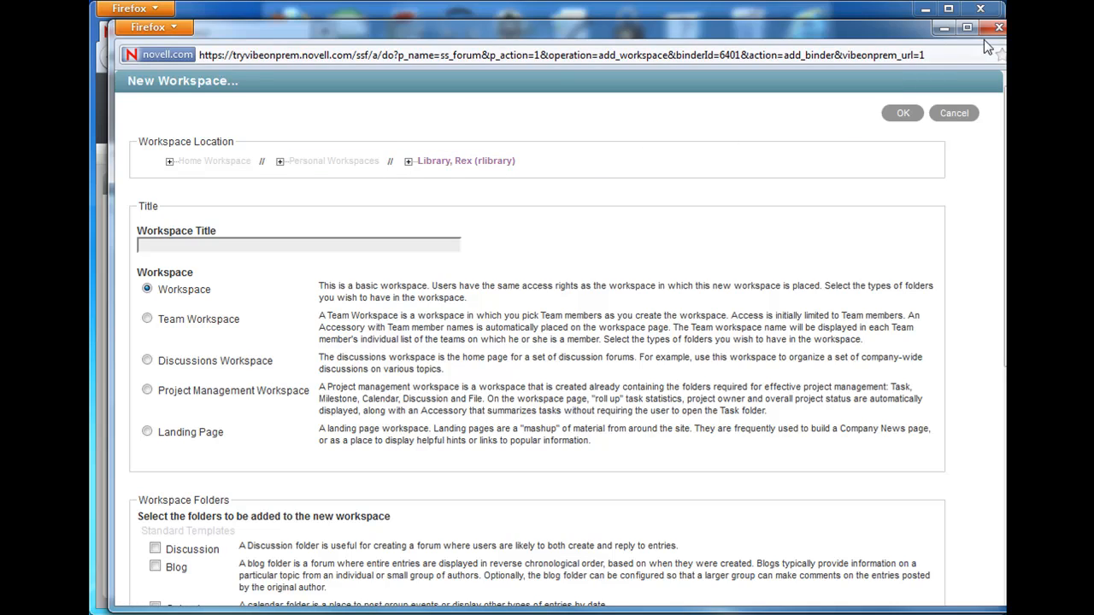
{"action": "mouse_move", "coordinate": [962, 135]}
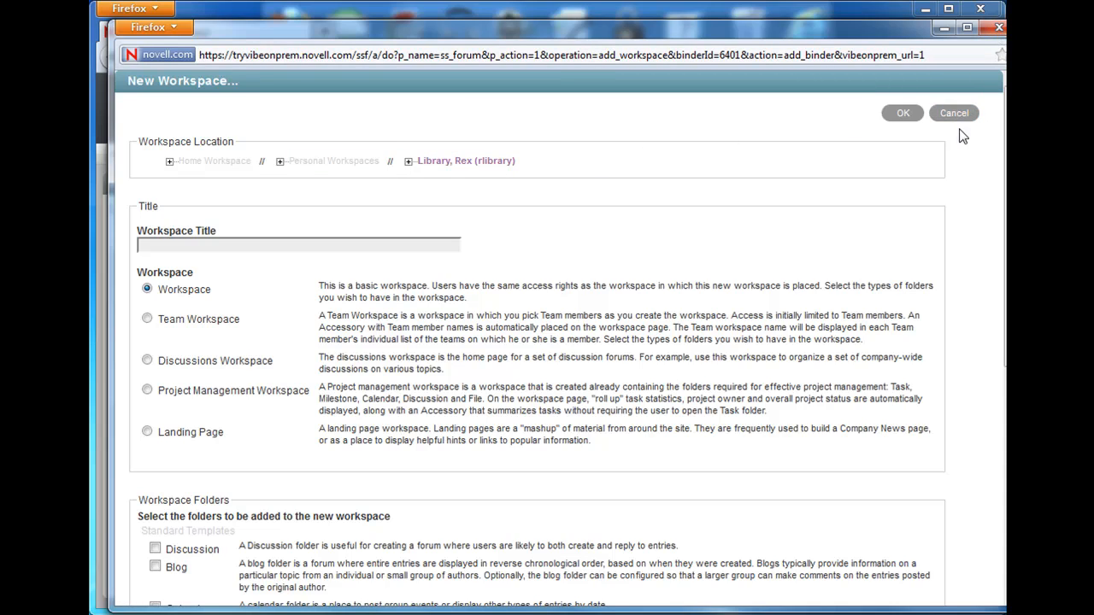
{"action": "mouse_move", "coordinate": [769, 197]}
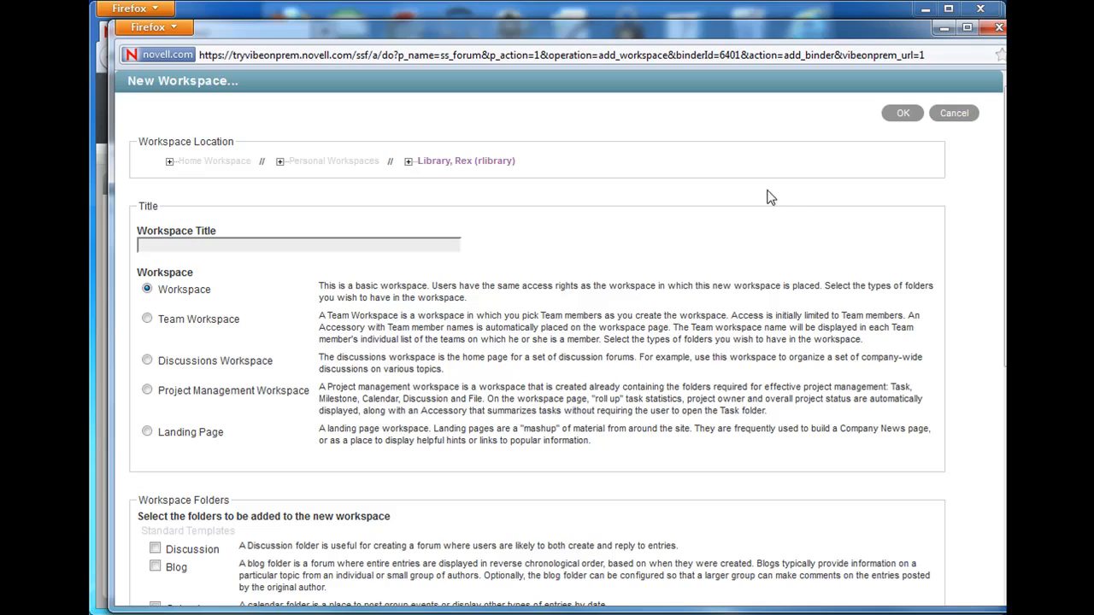
{"action": "mouse_move", "coordinate": [256, 272]}
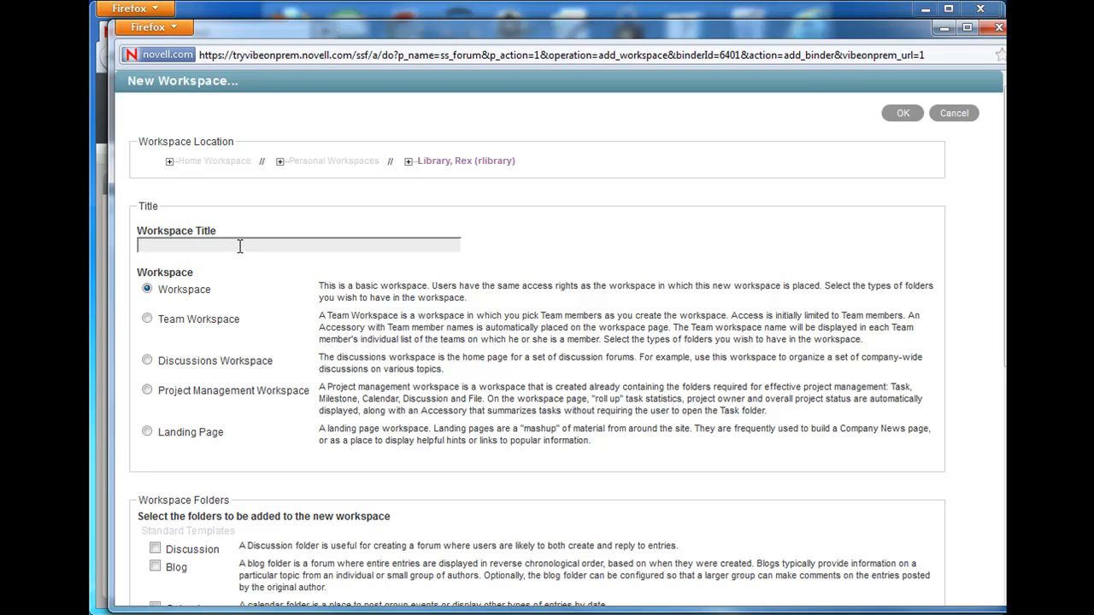
Title the workspace 'Team Project Dashboard' and make it a Landing Page
{"action": "type", "text": "Team Project Dashboard"}
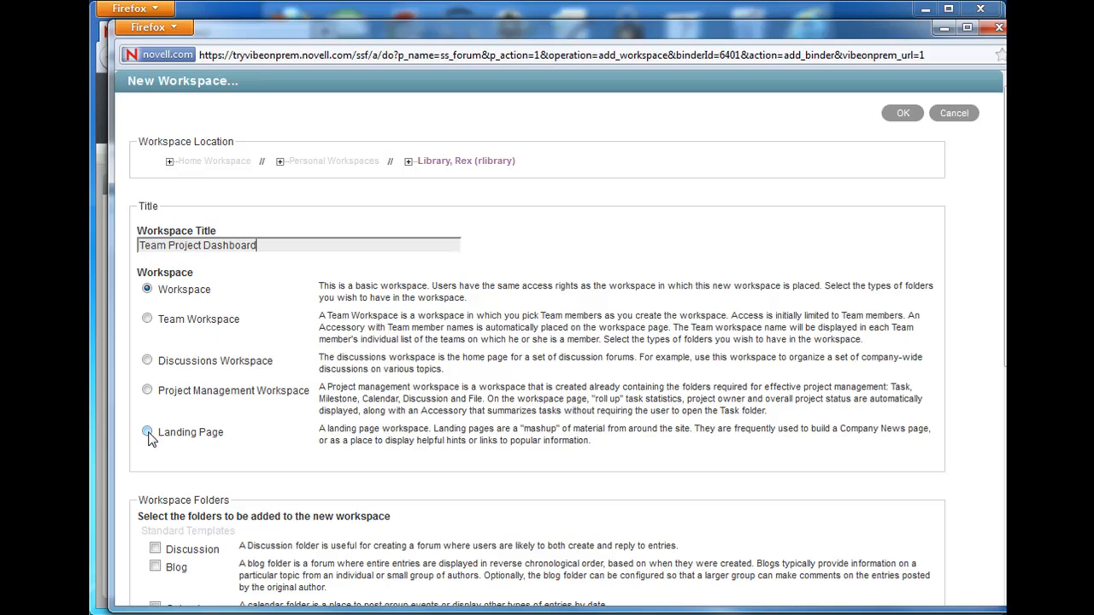
{"action": "left_click", "coordinate": [147, 431]}
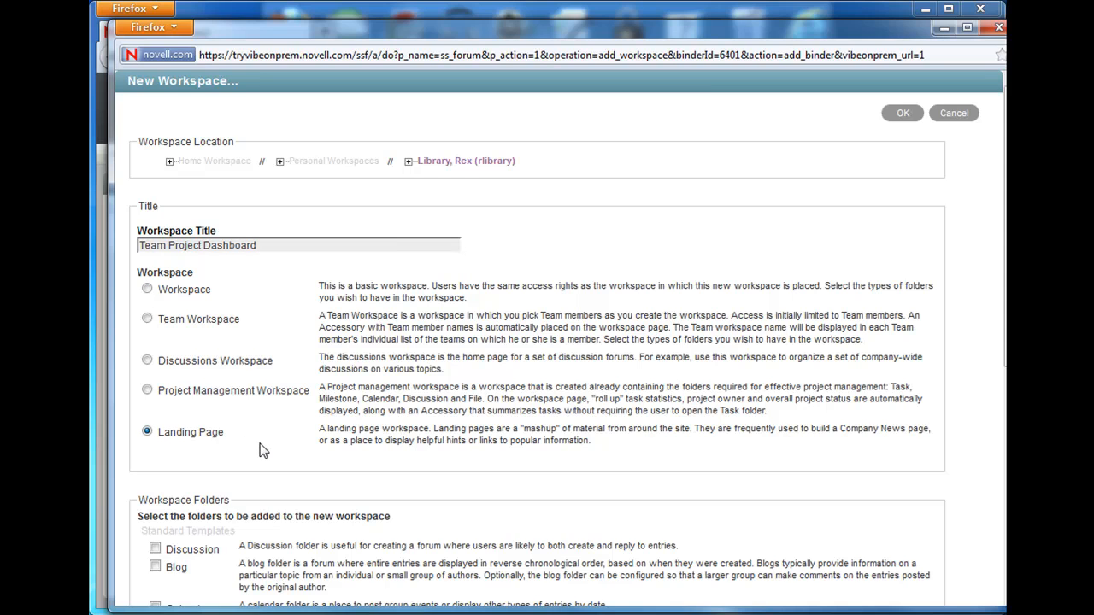
{"action": "scroll", "scroll_direction": "down", "scroll_amount": 3}
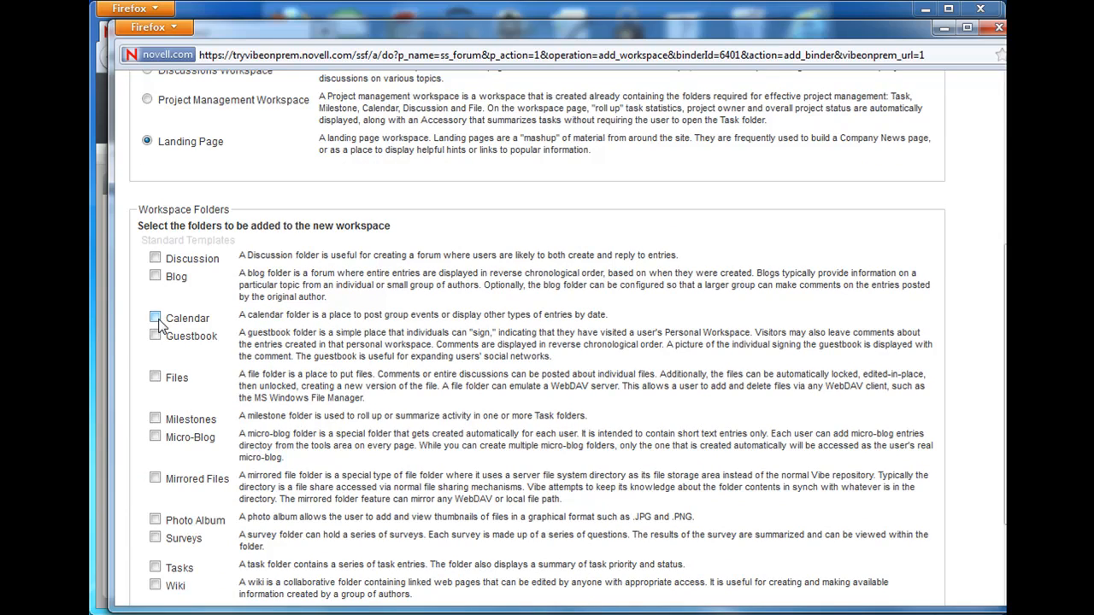
Include Calendar, Discussion, Files, Tasks and Wiki folders and create the workspace
{"action": "left_click", "coordinate": [153, 316]}
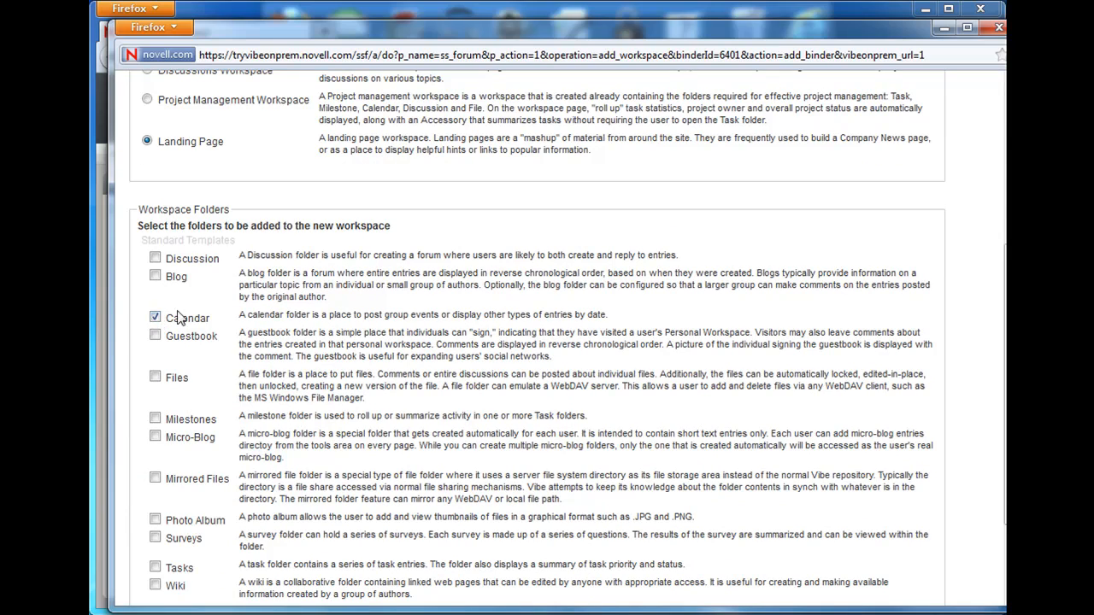
{"action": "left_click", "coordinate": [154, 258]}
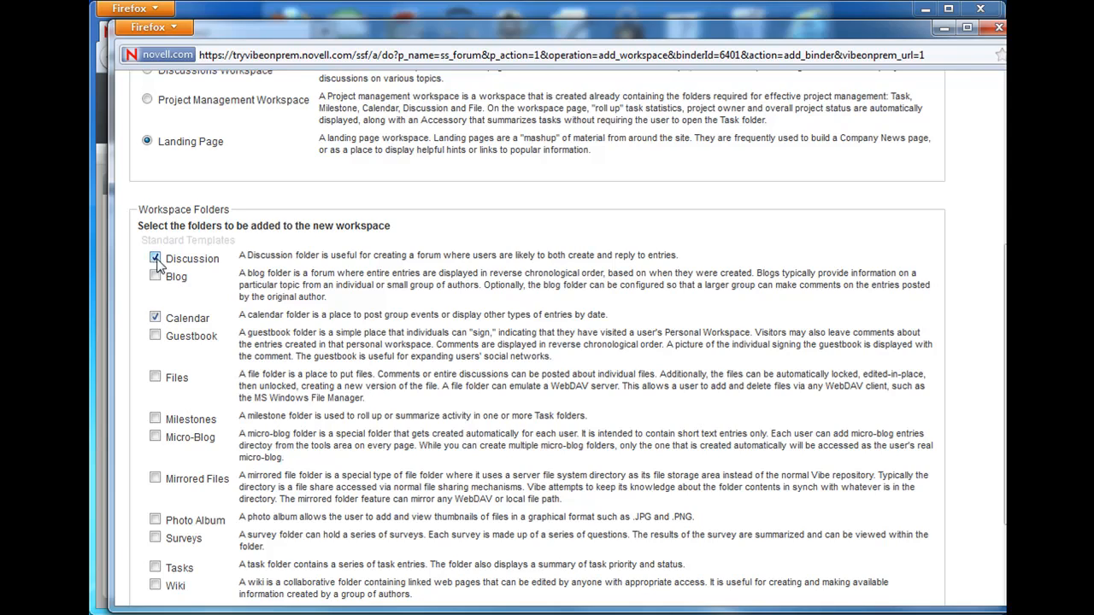
{"action": "left_click", "coordinate": [154, 378]}
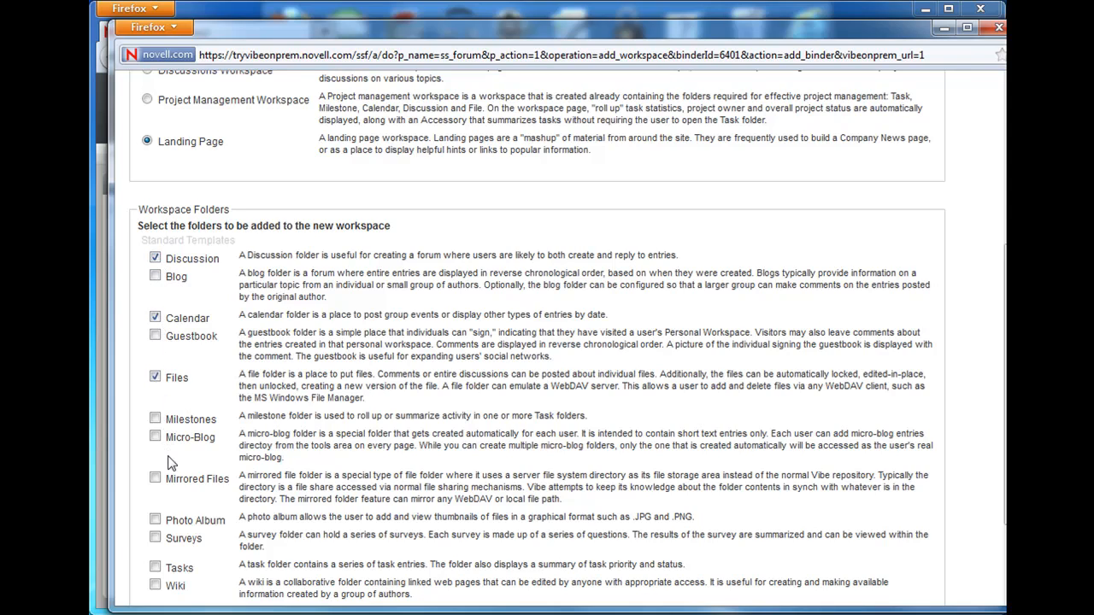
{"action": "left_click", "coordinate": [153, 584]}
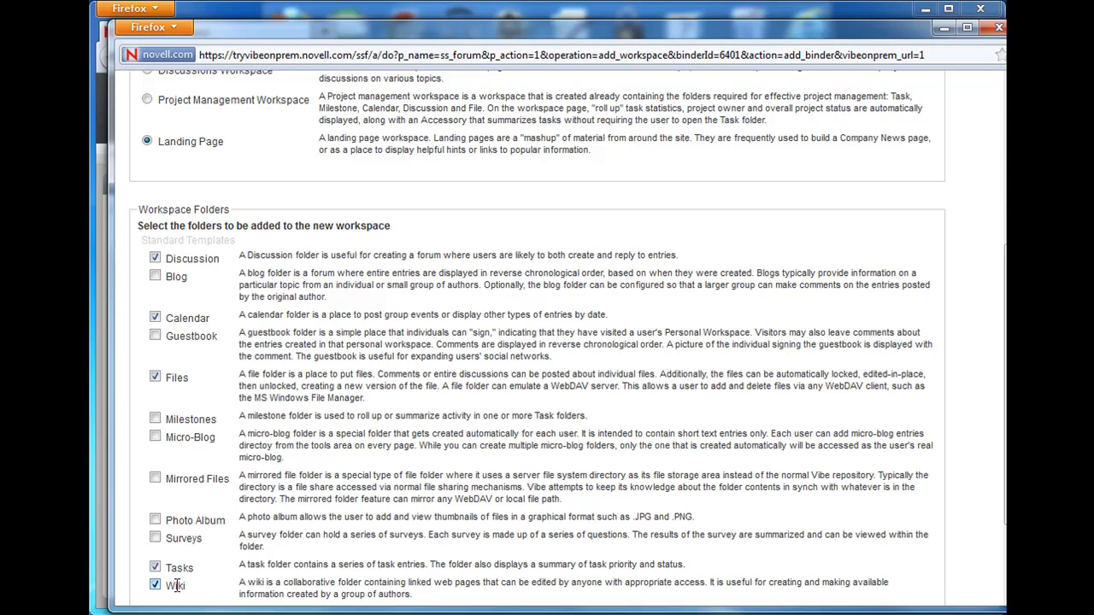
{"action": "scroll", "scroll_direction": "down", "scroll_amount": 3}
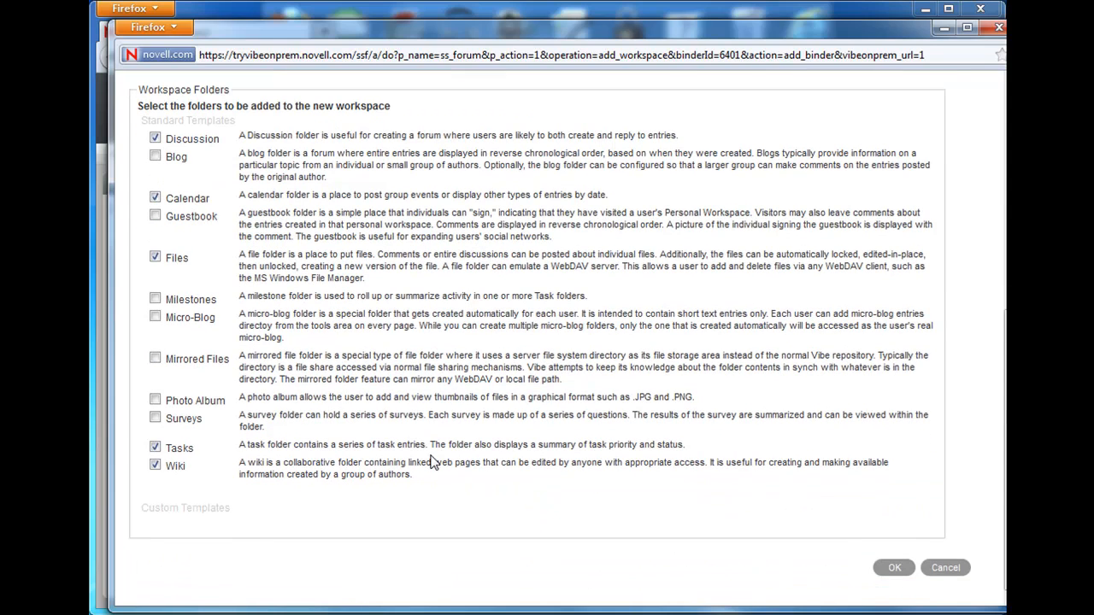
{"action": "mouse_move", "coordinate": [858, 555]}
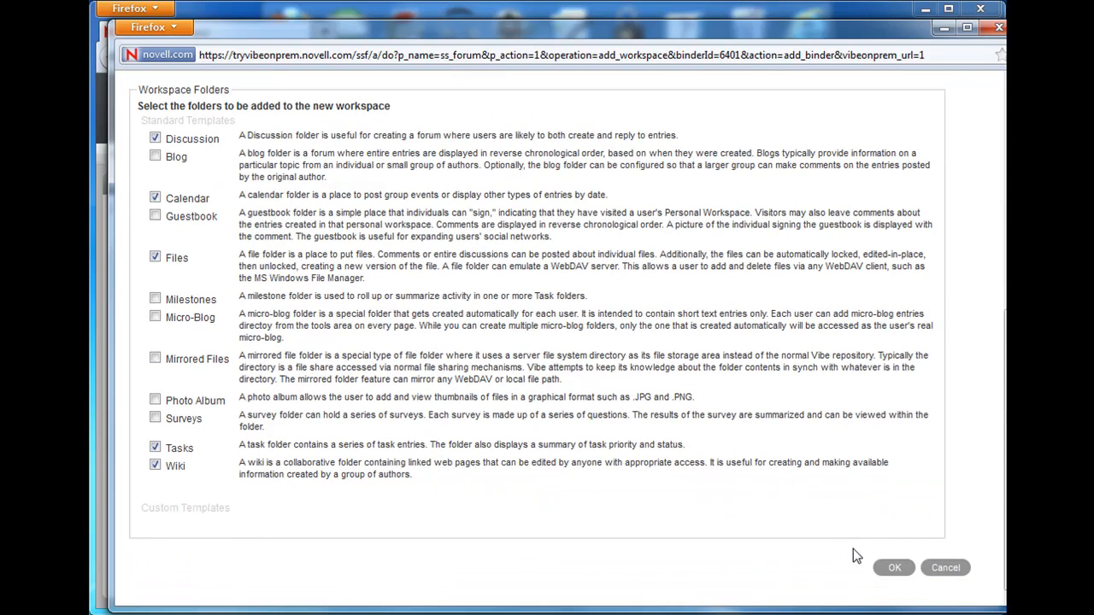
{"action": "left_click", "coordinate": [894, 567]}
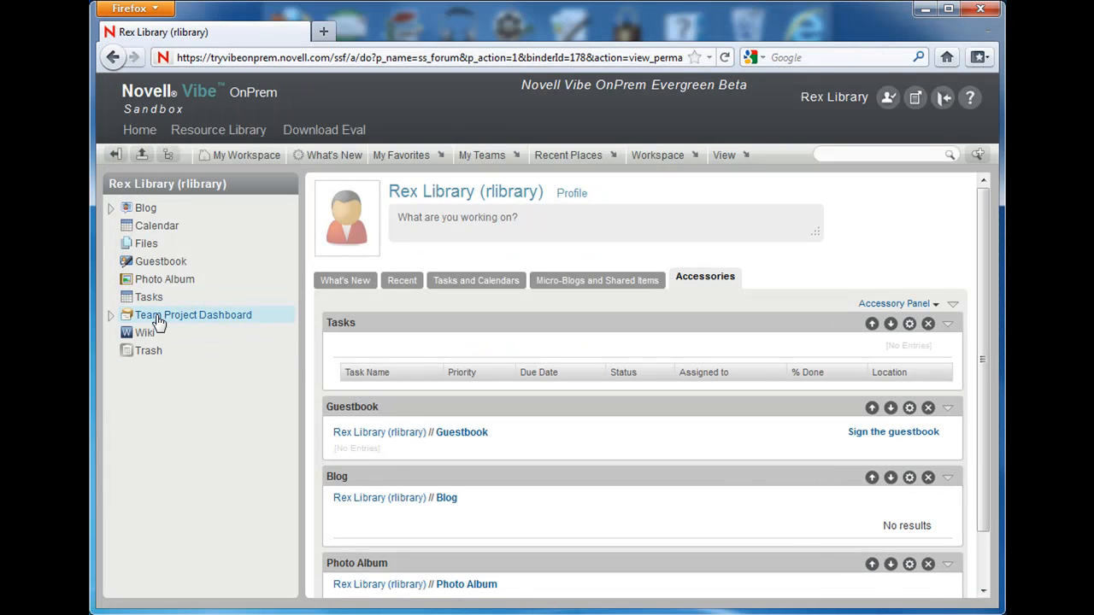
View the new Team Project Dashboard workspace from the sidebar
{"action": "left_click", "coordinate": [193, 314]}
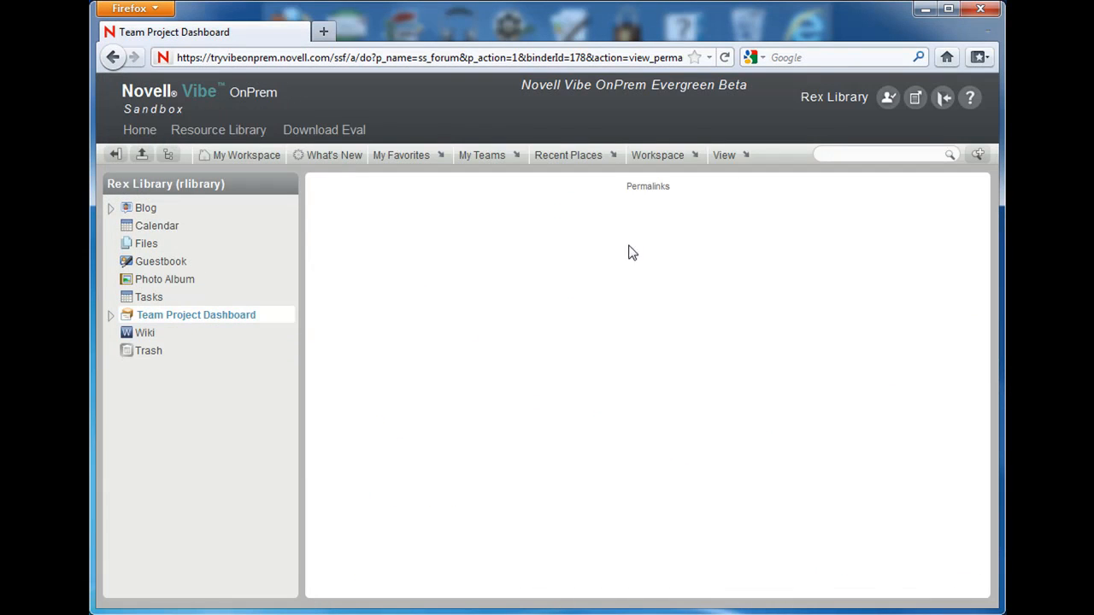
{"action": "mouse_move", "coordinate": [636, 315]}
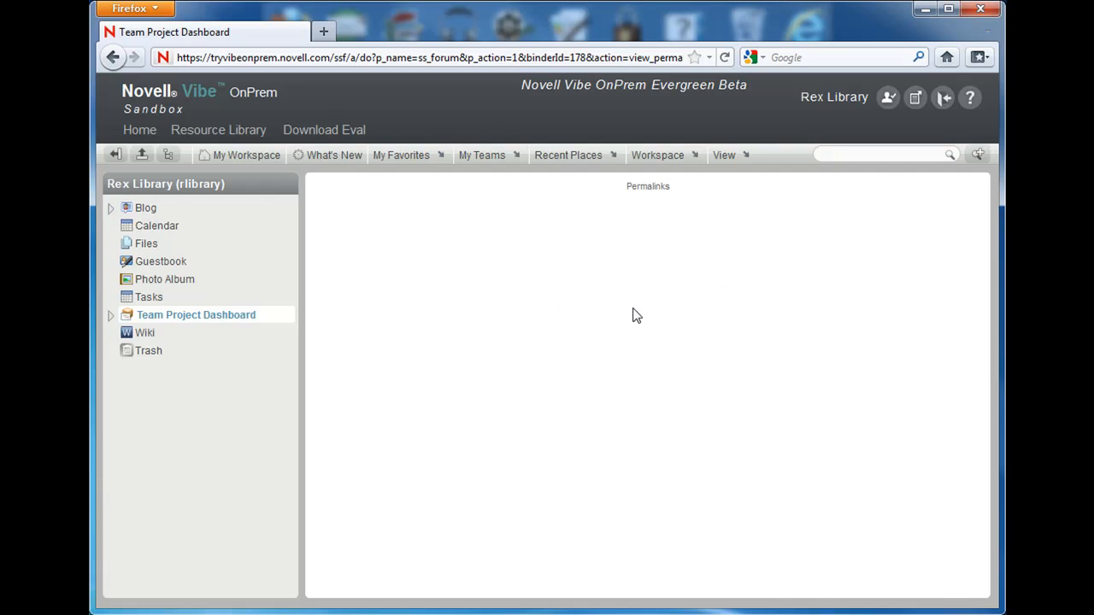